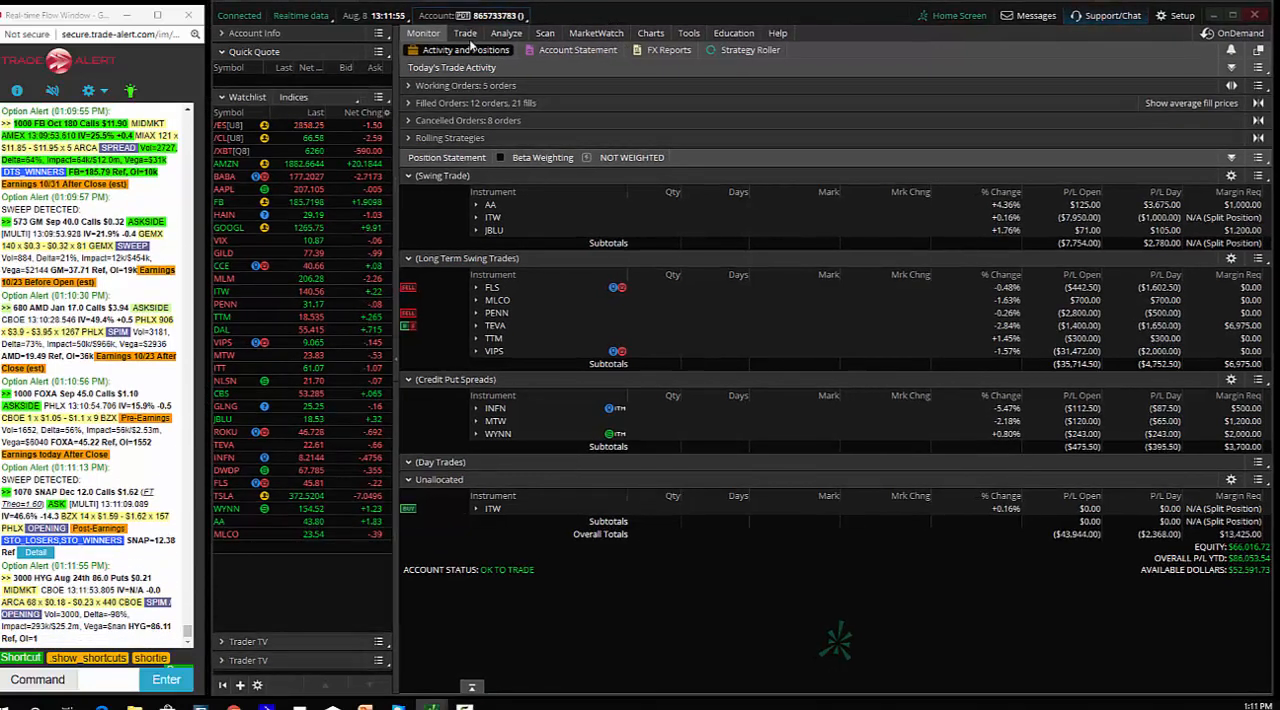
# Review the MLCO option chain, then view MLCO's 1Y daily chart with Ichimoku and RSI
pyautogui.click(465, 33)
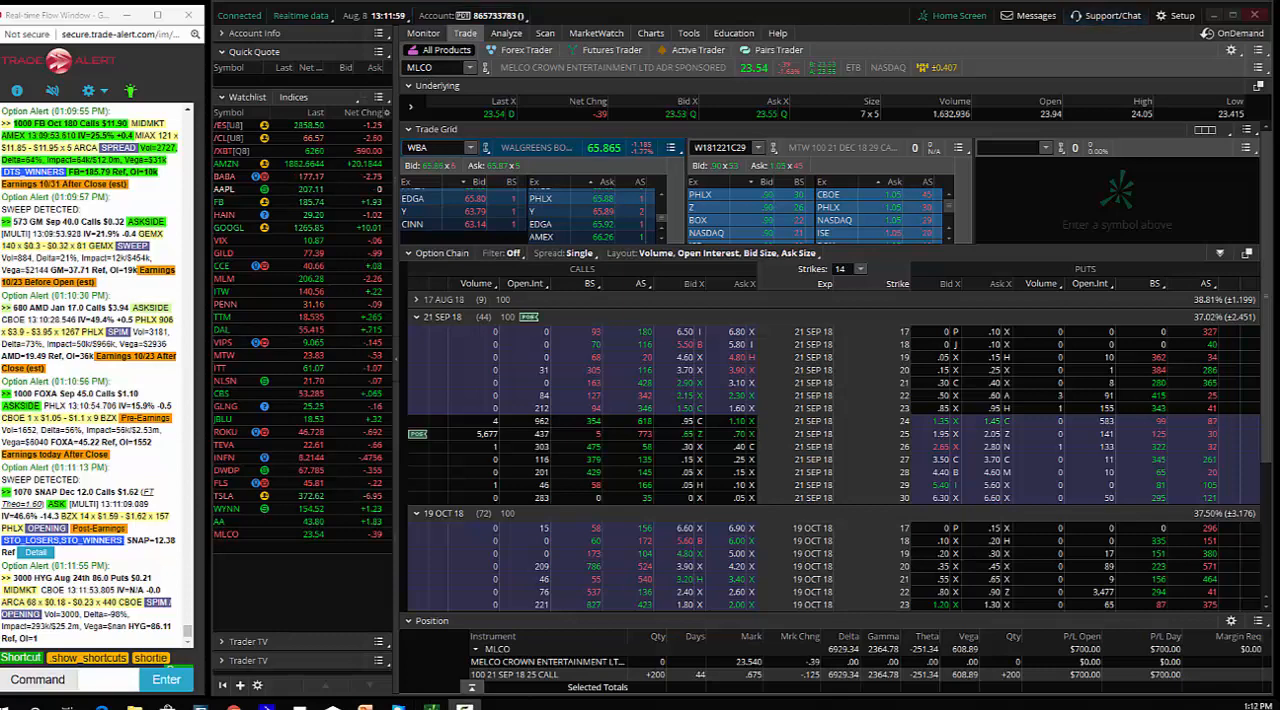
pyautogui.moveTo(478, 432)
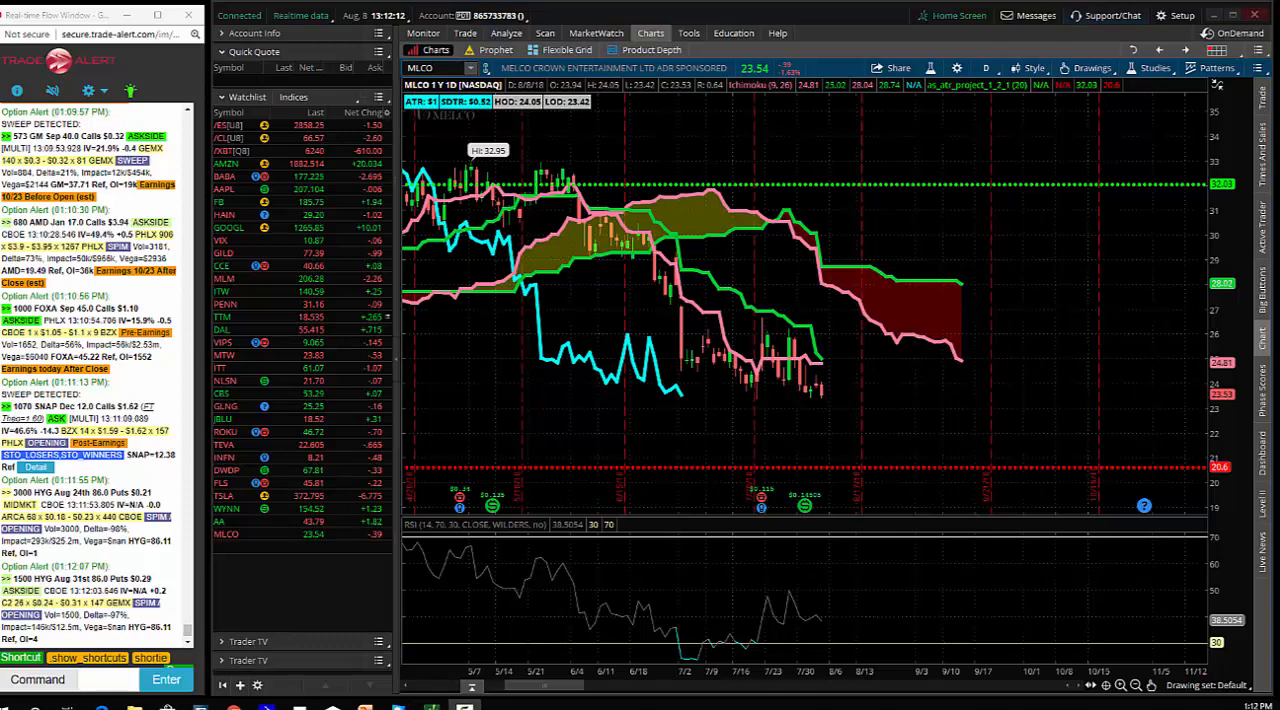
pyautogui.moveTo(650, 328); pyautogui.dragTo(880, 405)
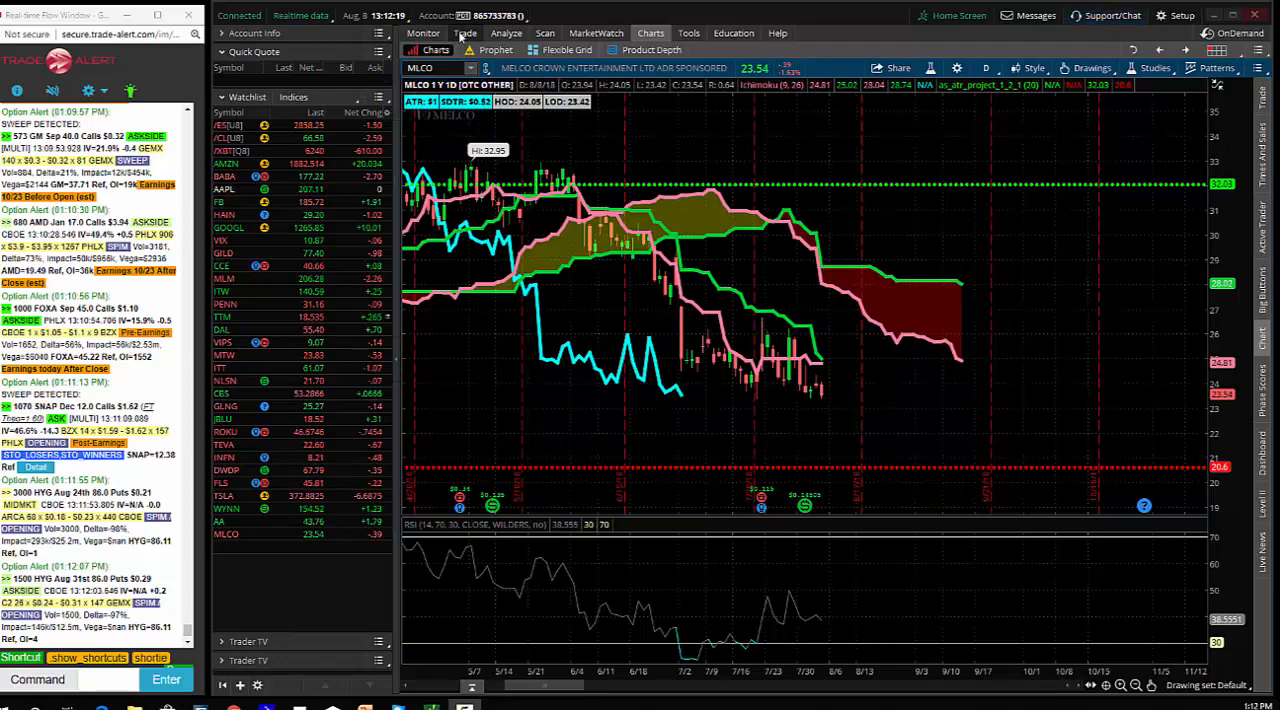
# Reopen the MLCO option chain, keeping the Volume, Open Interest, Bid Size, Ask Size layout
pyautogui.click(465, 33)
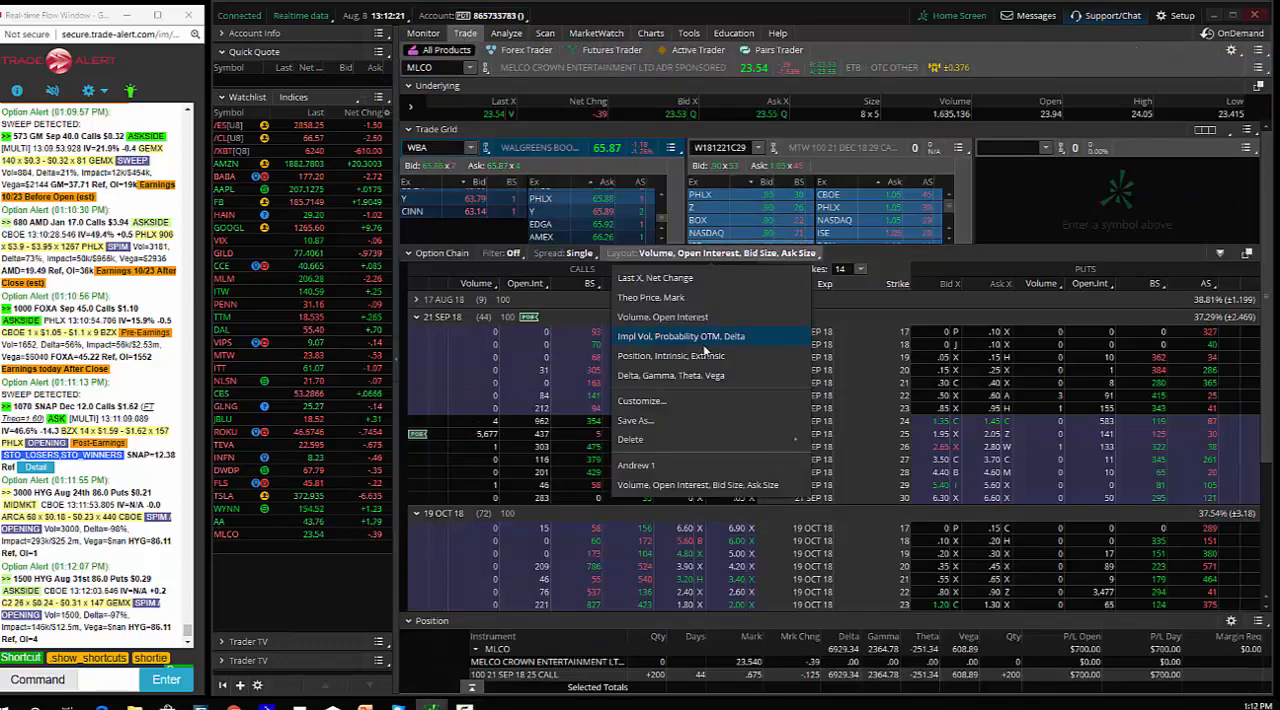
pyautogui.click(670, 375)
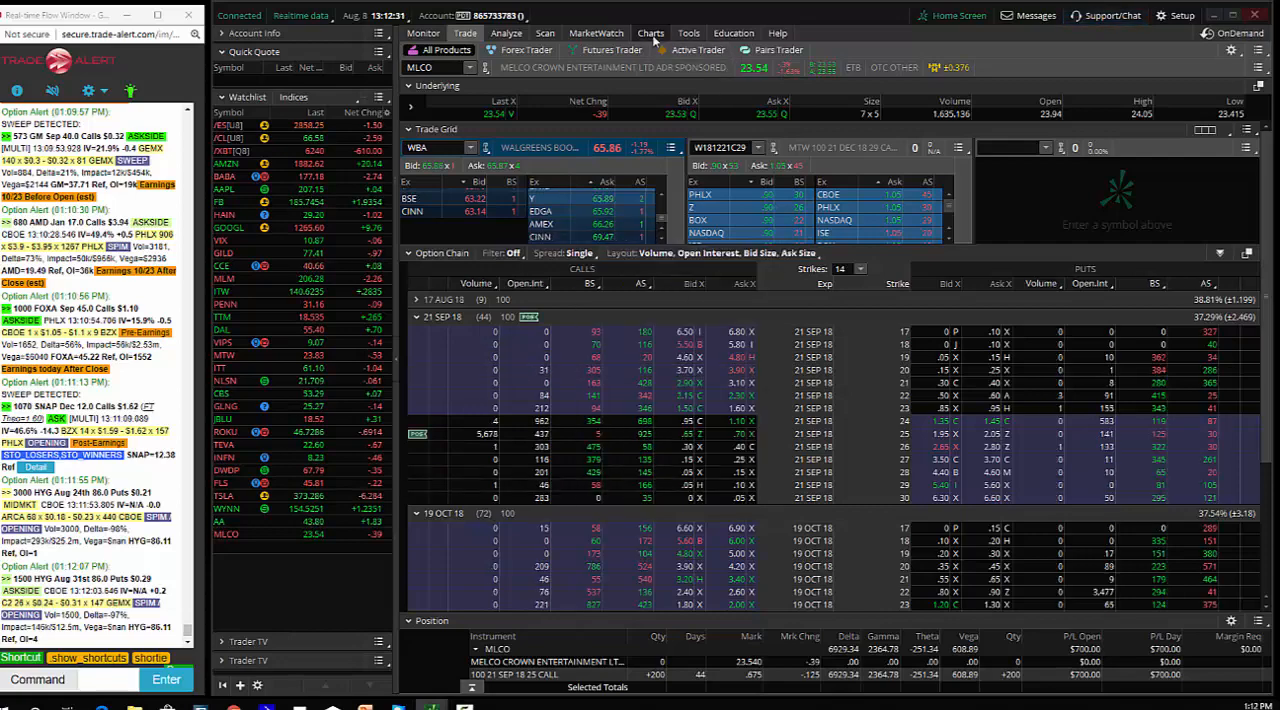
# Return to the MLCO daily chart and enter 'mlco' in the Trade Alert command box
pyautogui.click(650, 33)
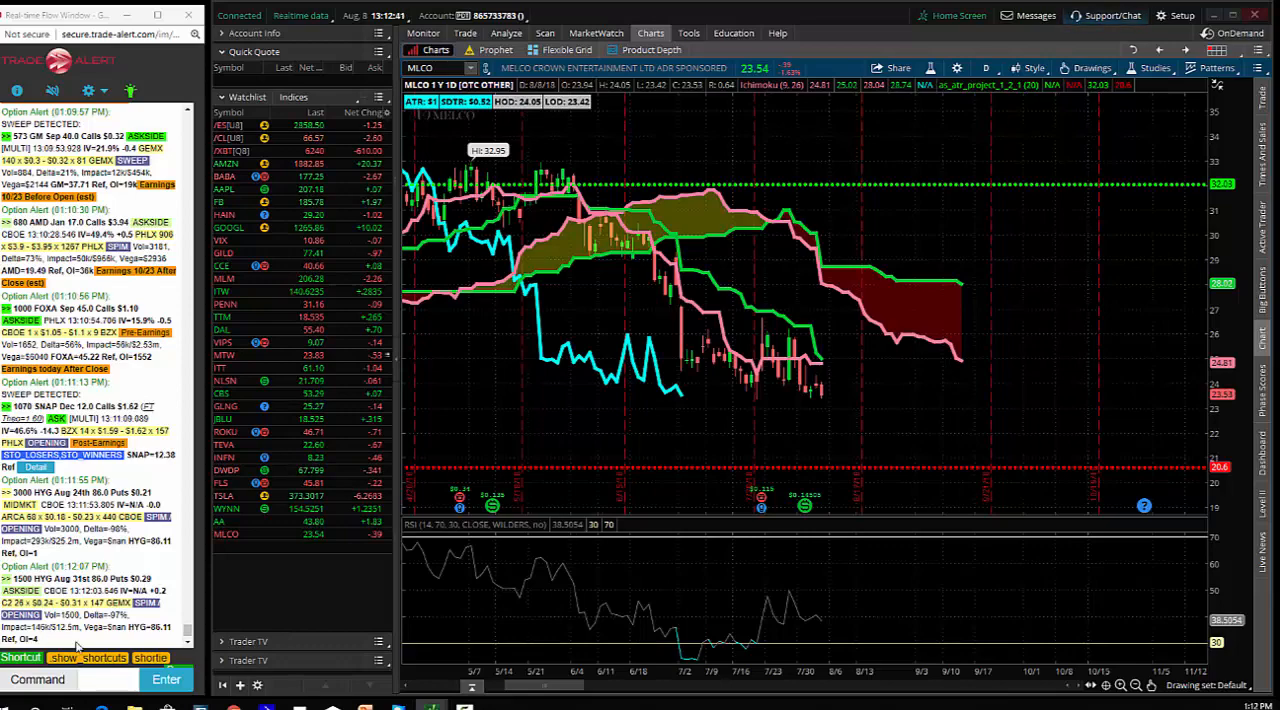
pyautogui.write('mlco')
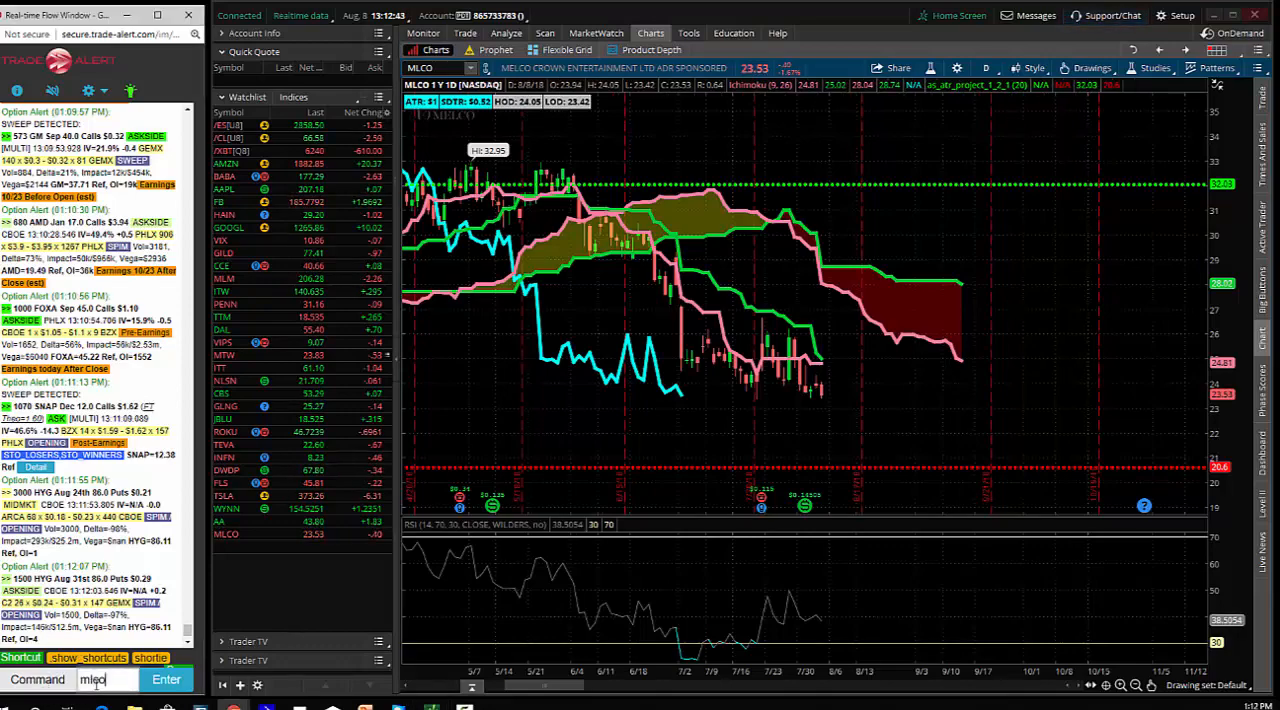